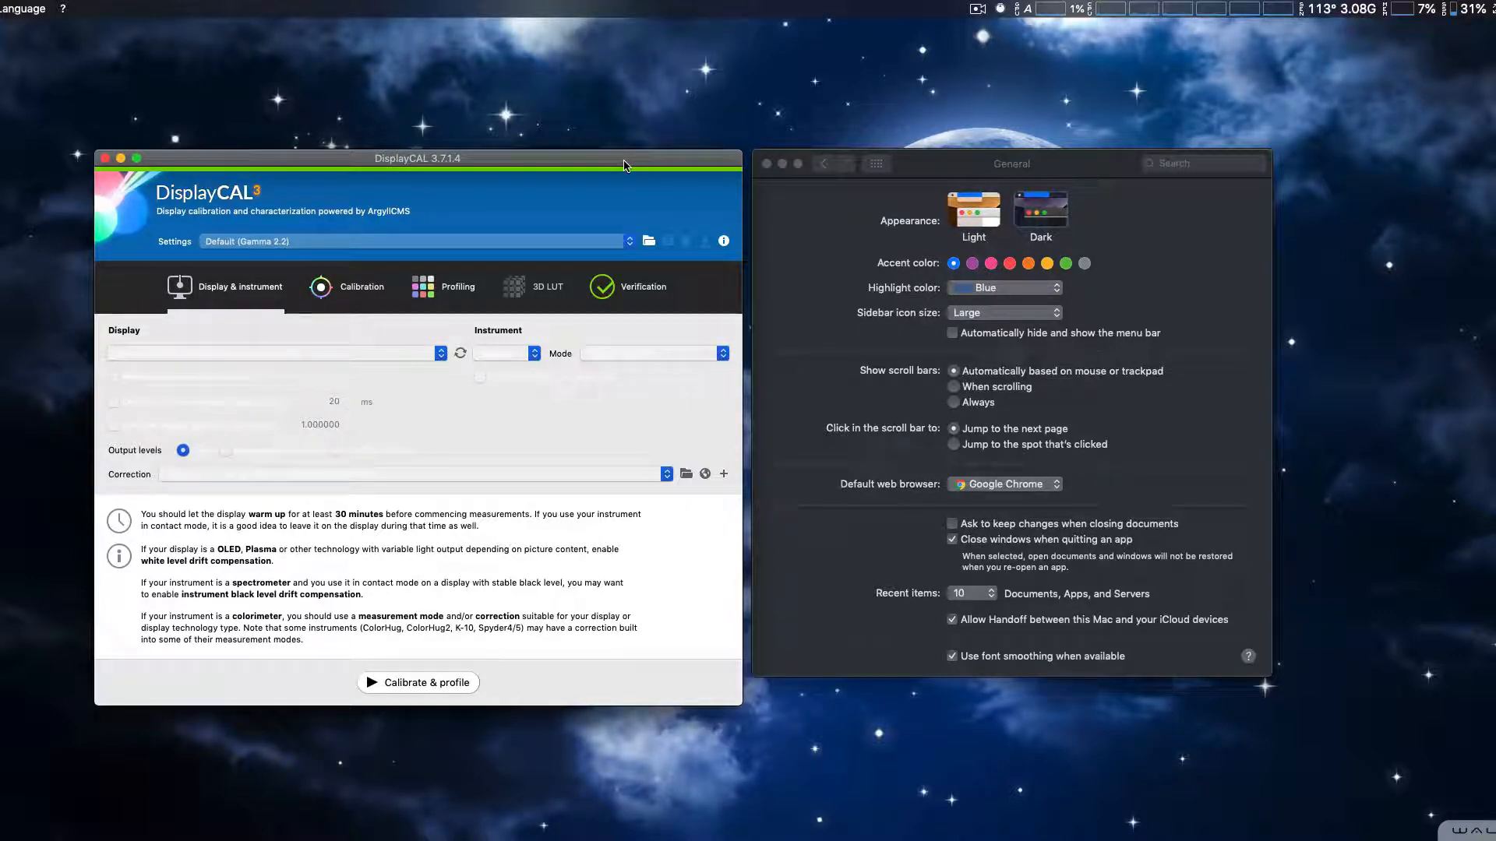
pyautogui.moveTo(558, 367)
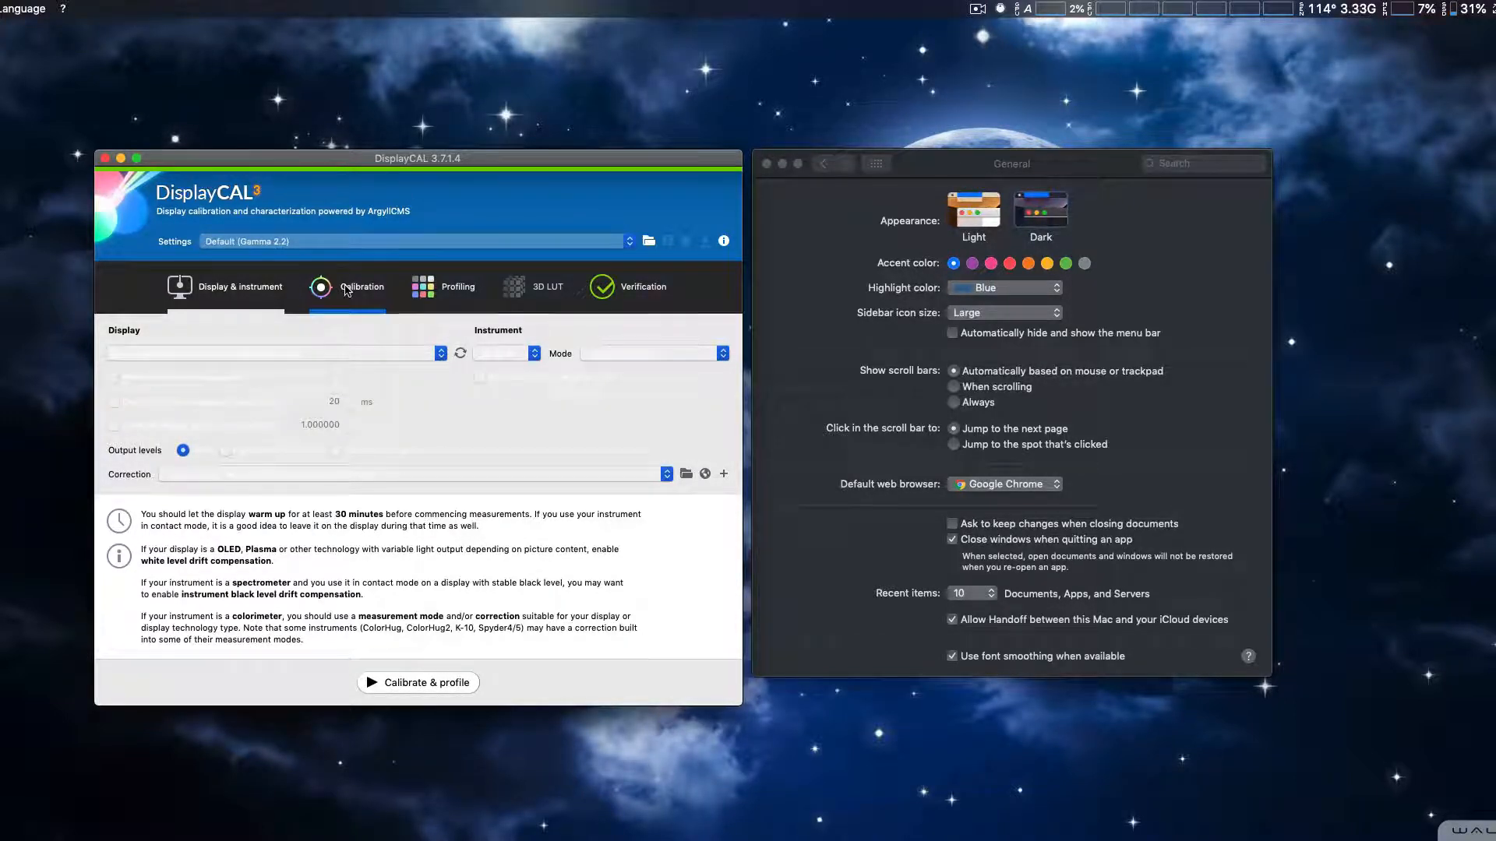
# Switch macOS appearance to Light, then verify DisplayCAL's Profiling and Display & instrument settings read clearly
pyautogui.click(361, 287)
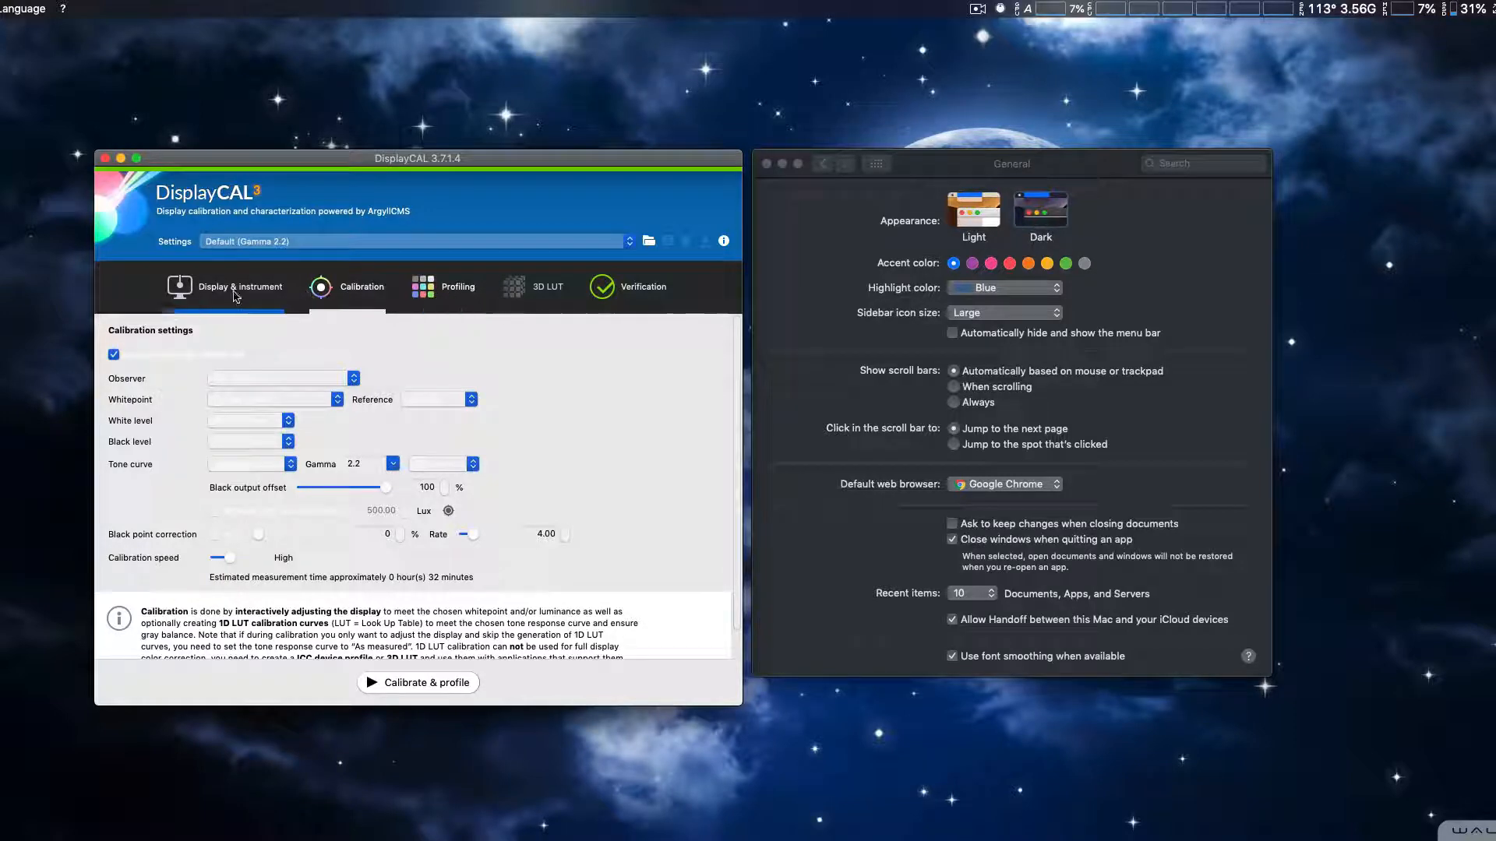
pyautogui.click(240, 286)
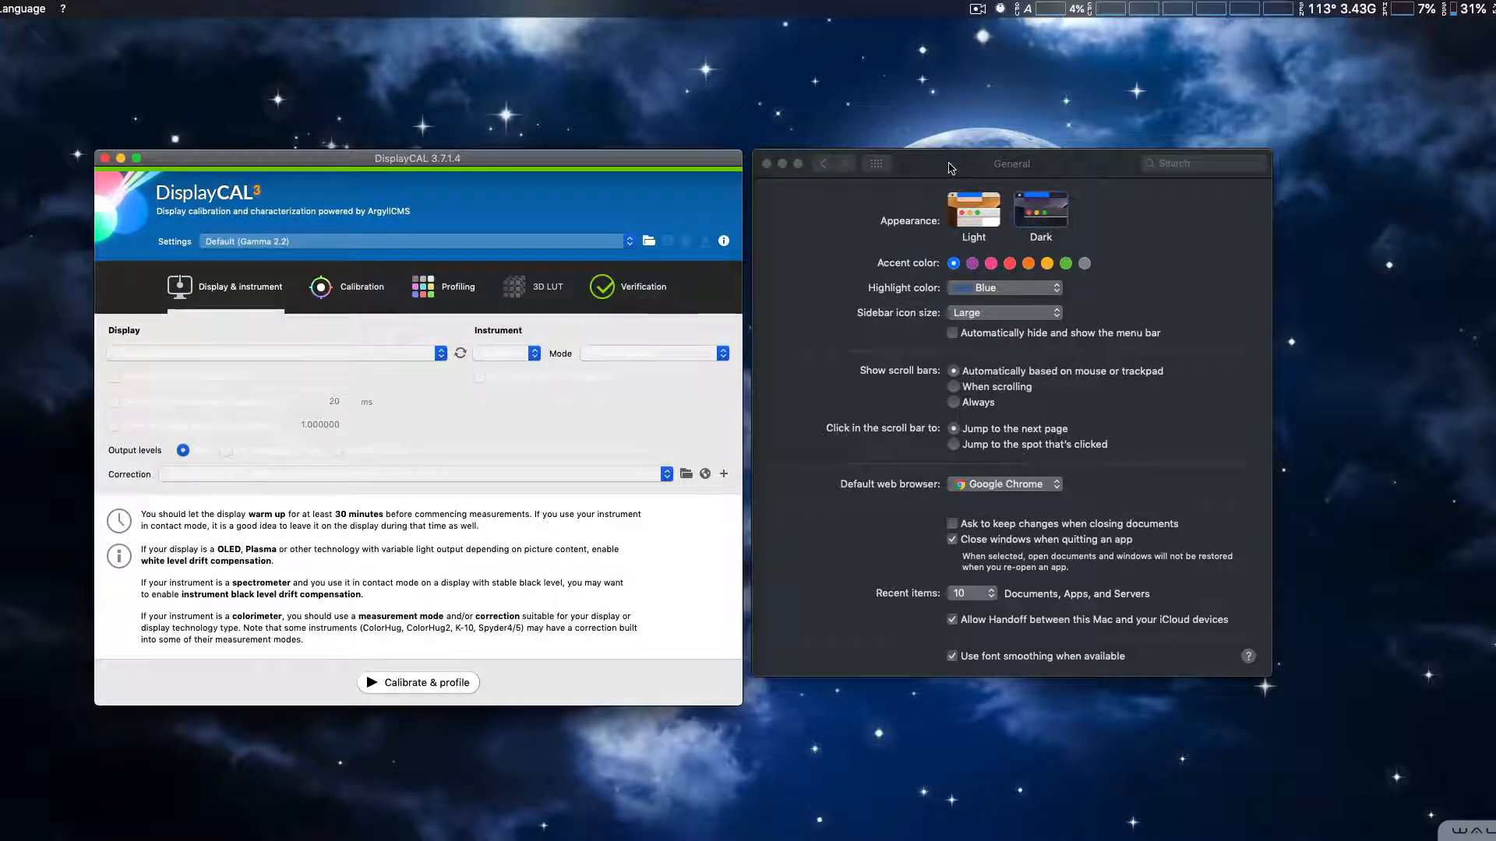
pyautogui.click(1011, 164)
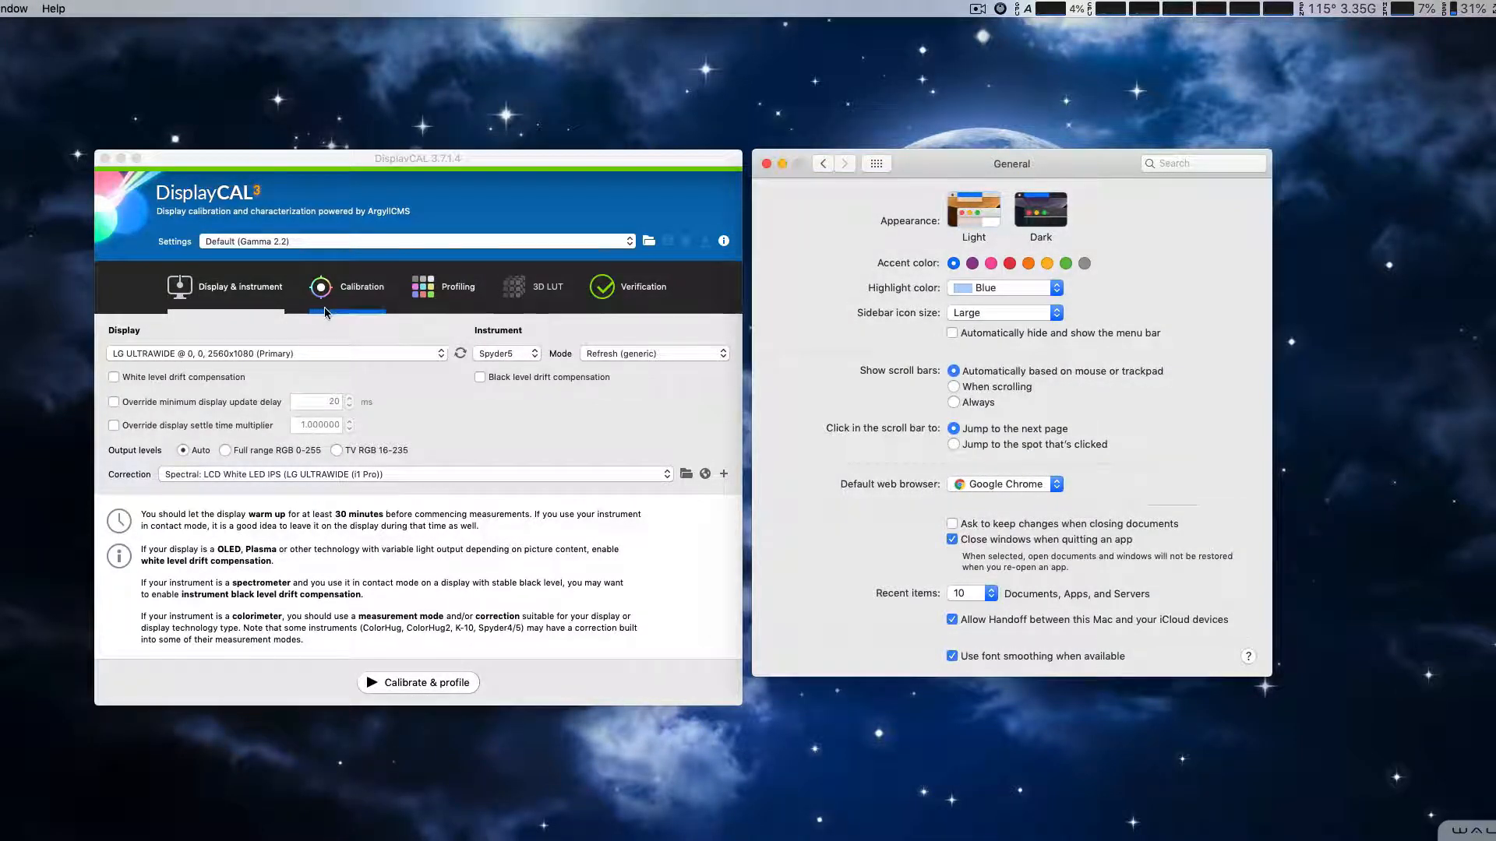
pyautogui.click(456, 287)
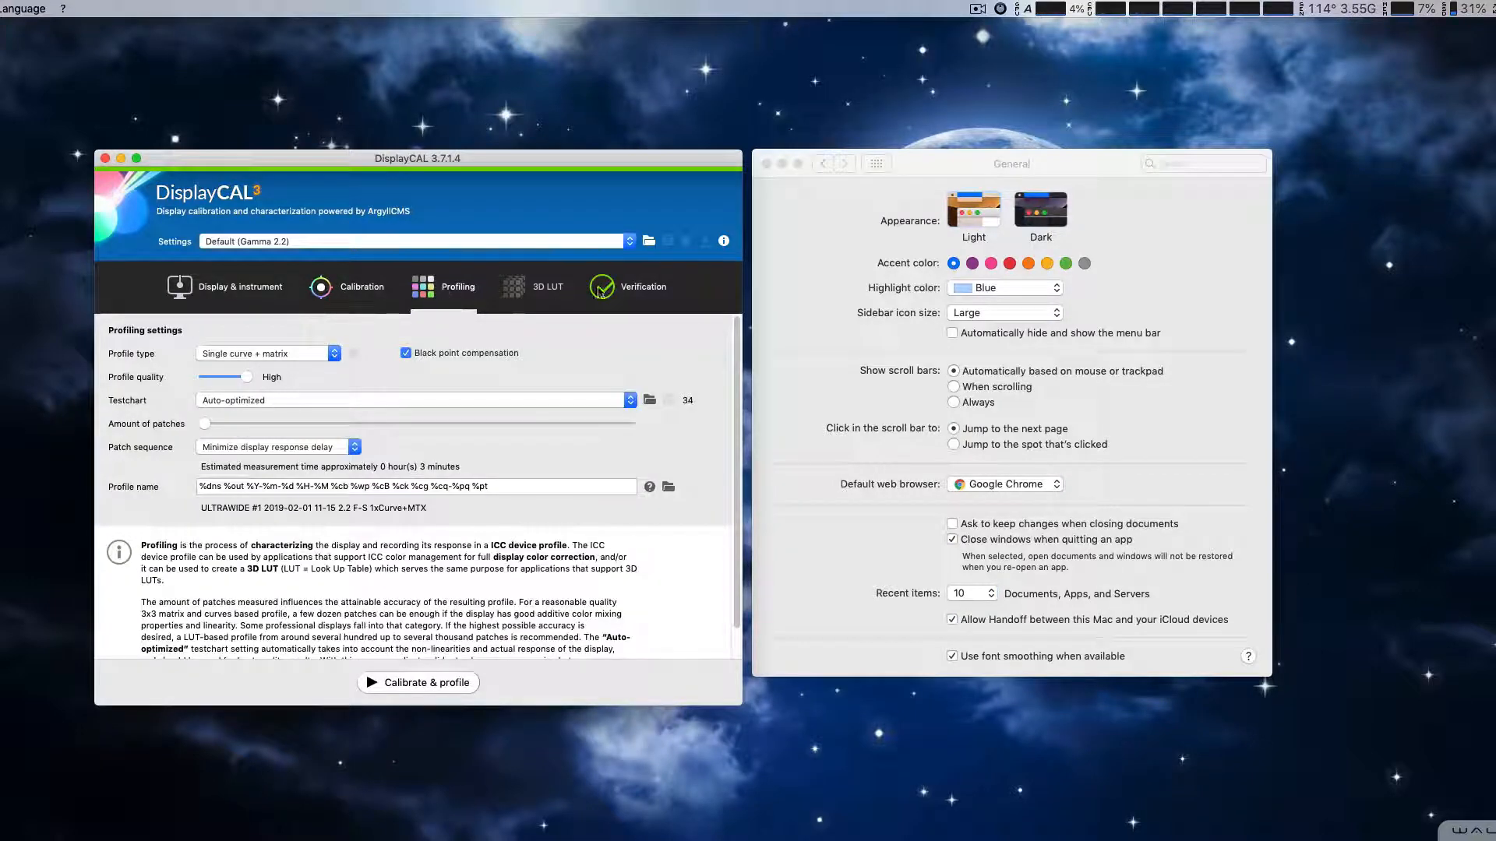
pyautogui.click(240, 287)
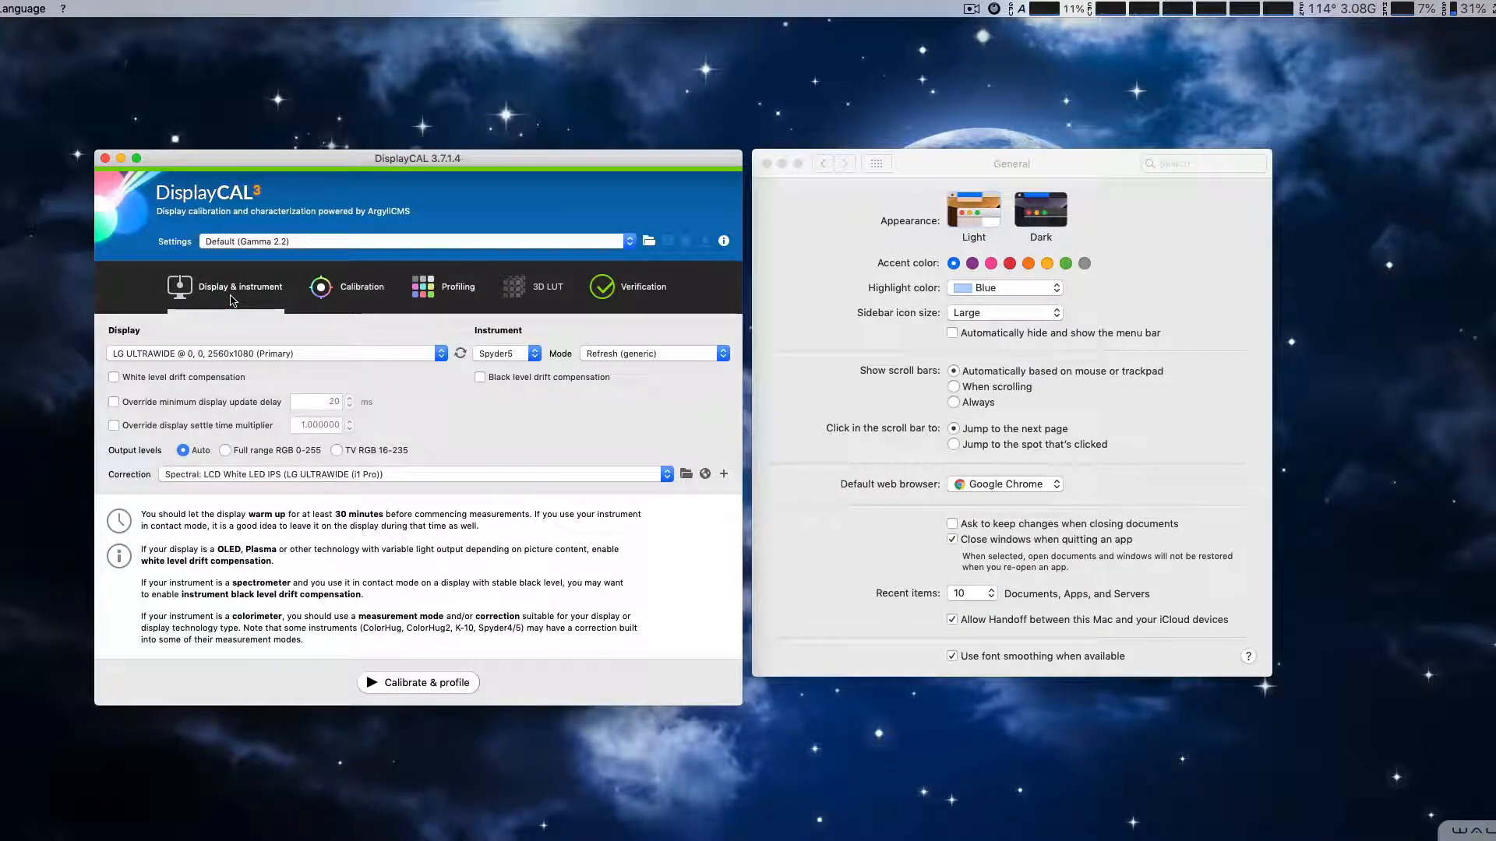